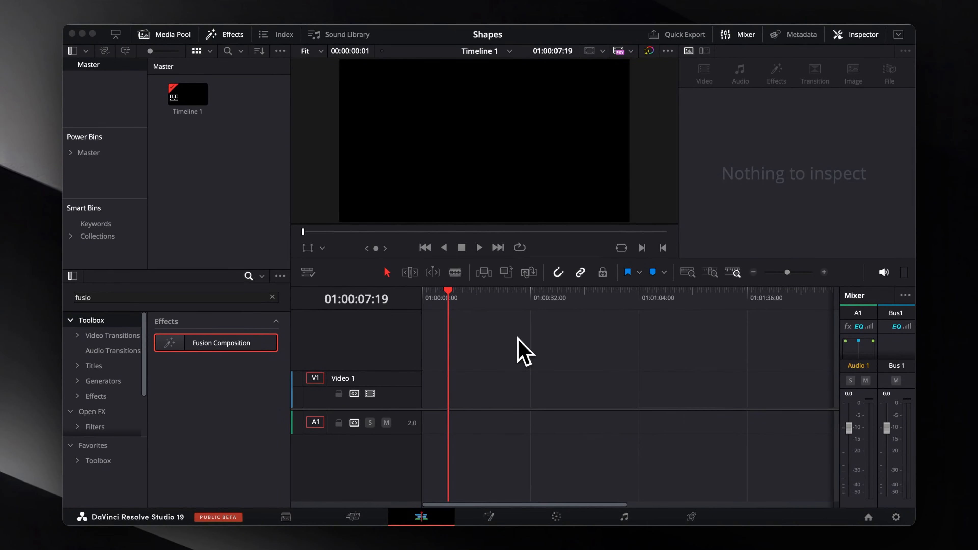
mouse_move(230, 357)
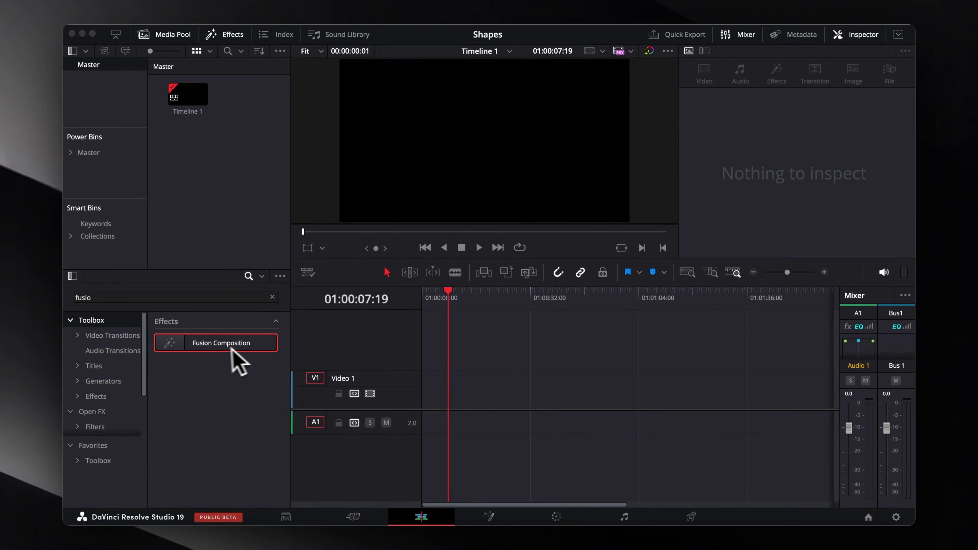
Step: Drag a Fusion Composition from the Effects library onto track V1
left_click_drag(216, 342, 497, 272)
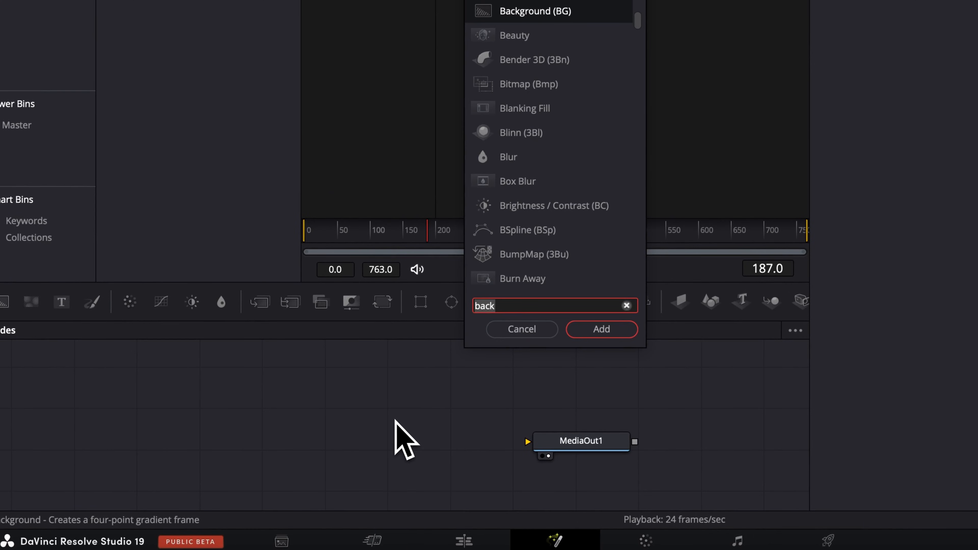
Step: Add a Background node wired to MediaOut1 and fill it with solid yellow
left_click(602, 329)
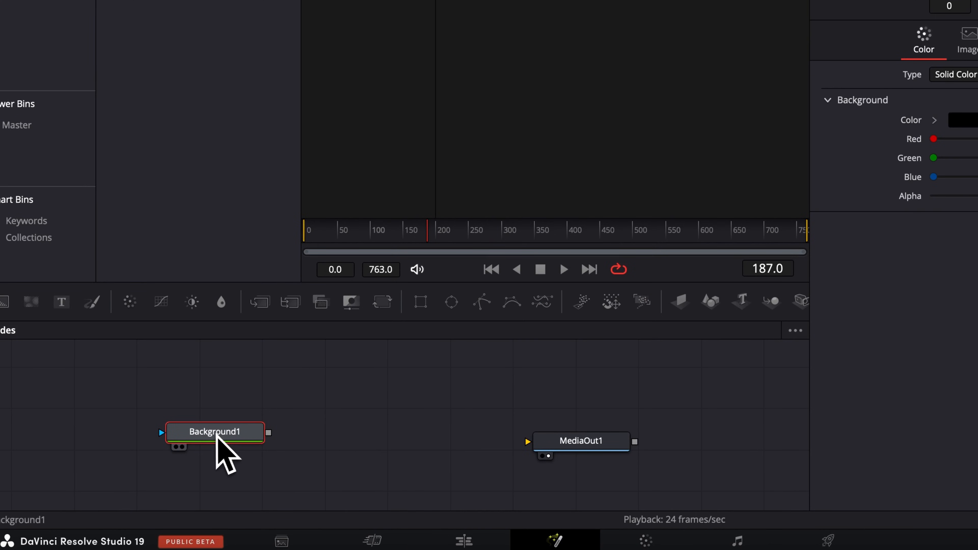
left_click_drag(269, 431, 527, 442)
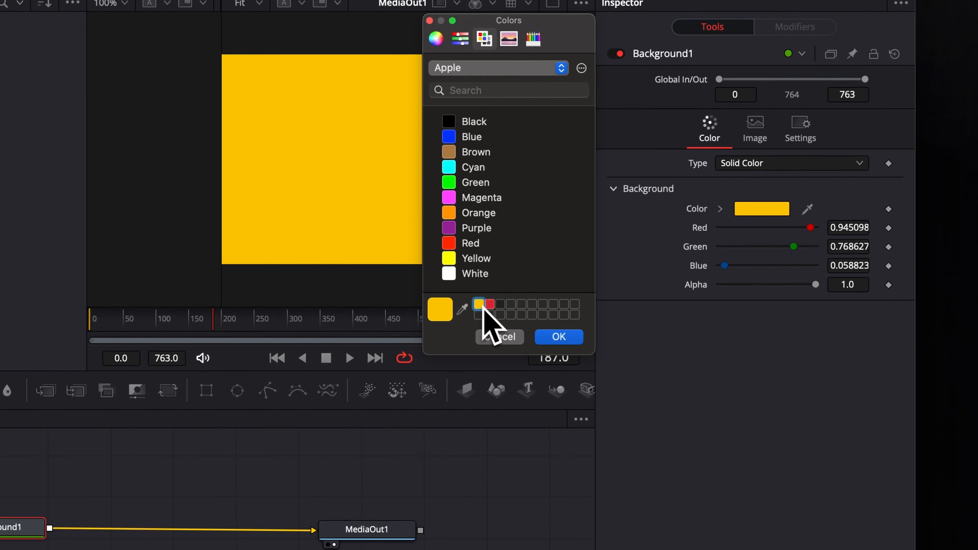
left_click(559, 337)
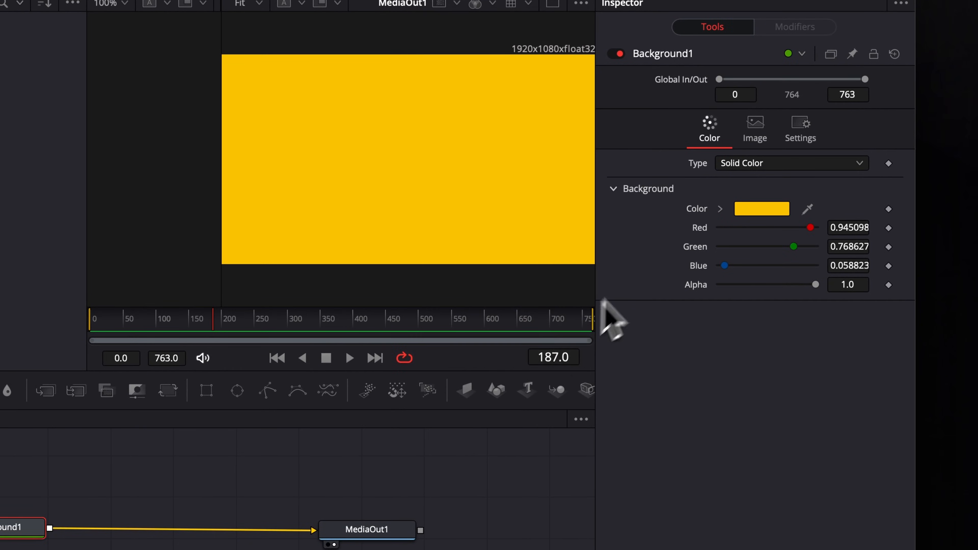
left_click(792, 163)
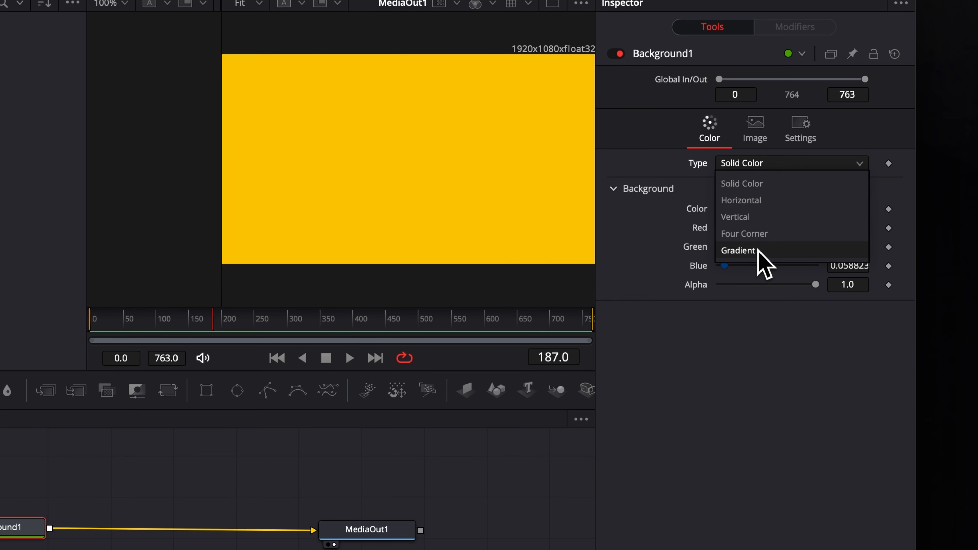
left_click(737, 250)
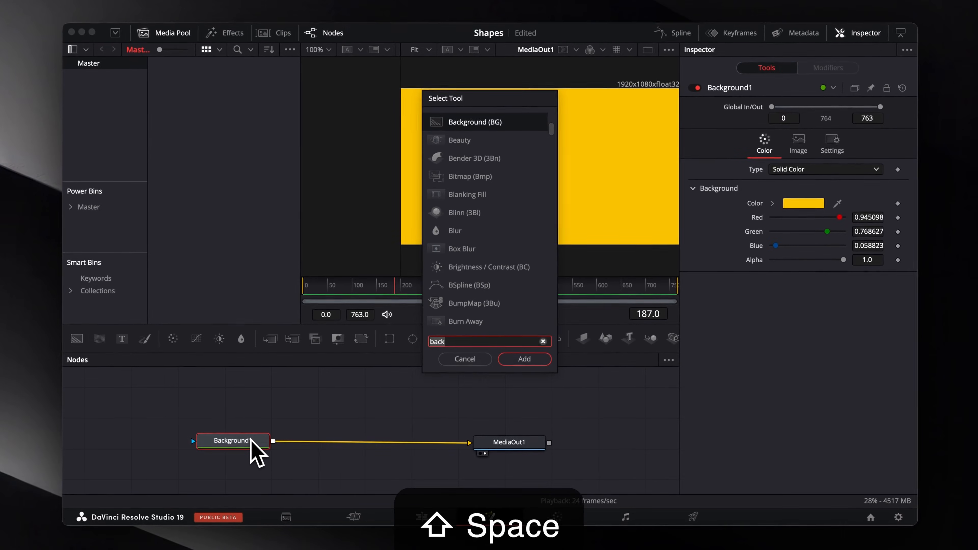
Step: Add a Triangle mask onto Background1 so a yellow triangle renders over transparency
type("rect")
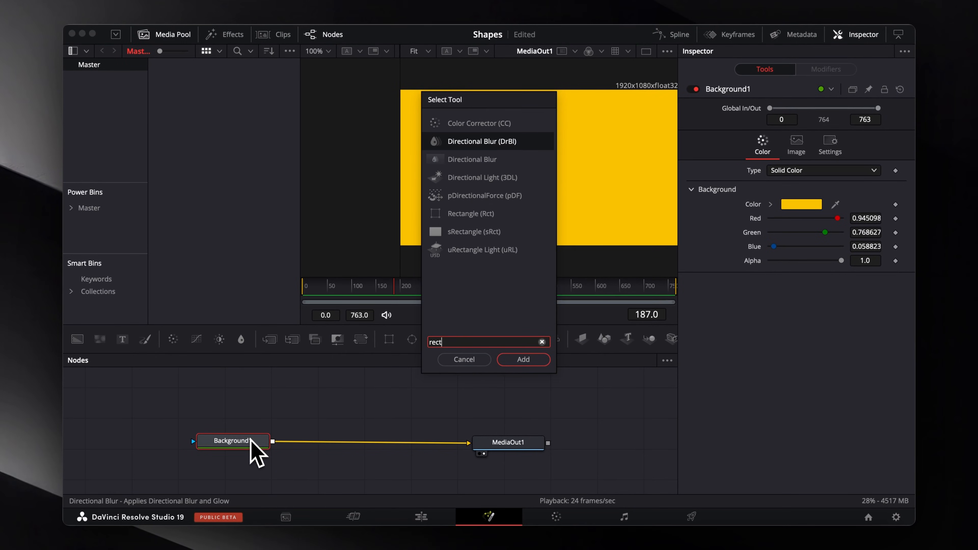
left_click(523, 359)
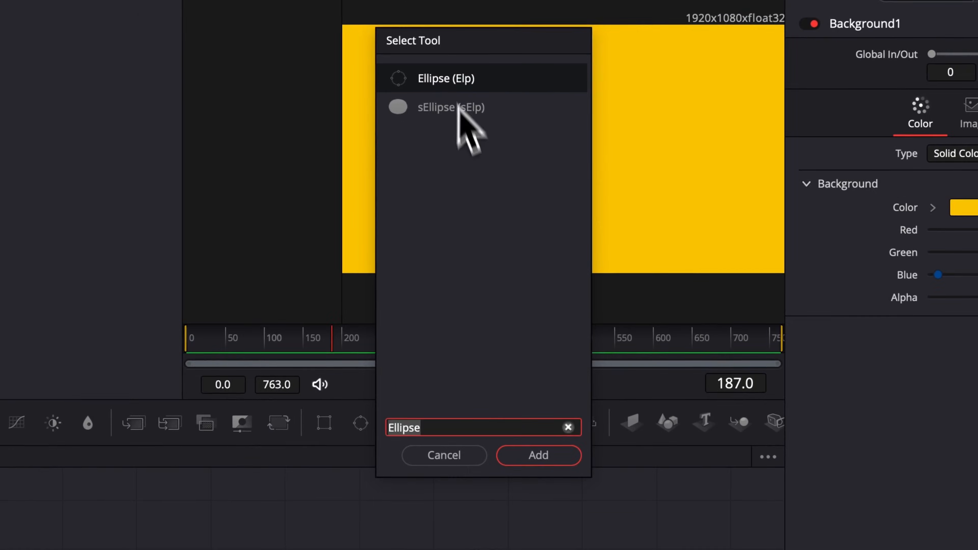
left_click(538, 455)
type("Polygon")
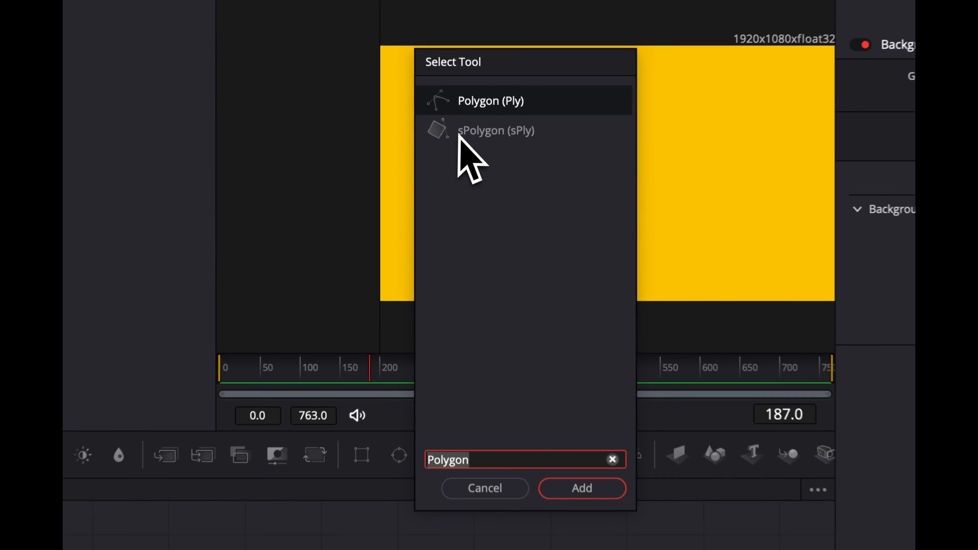
left_click(582, 488)
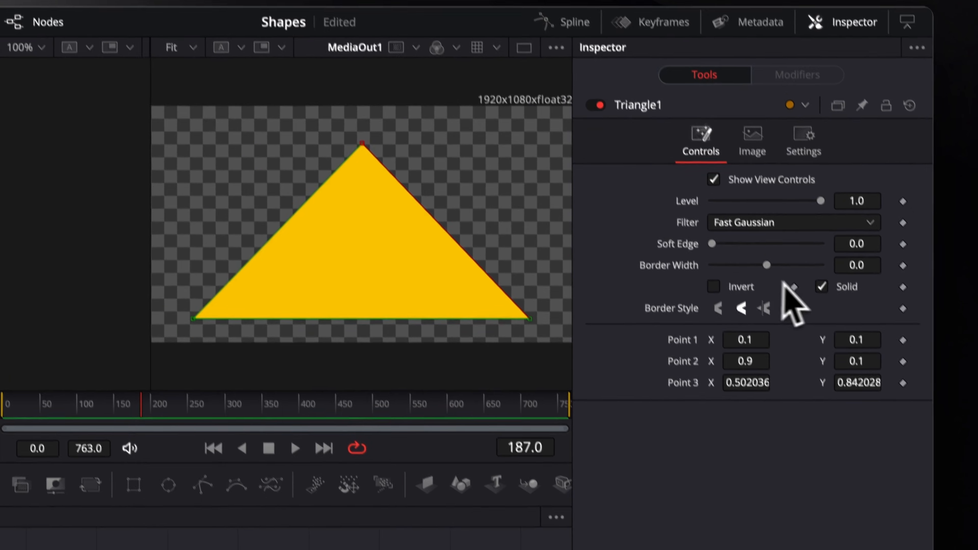
Step: Turn off Solid, set Border Width to about 0.022 with rounded corners
left_click(821, 287)
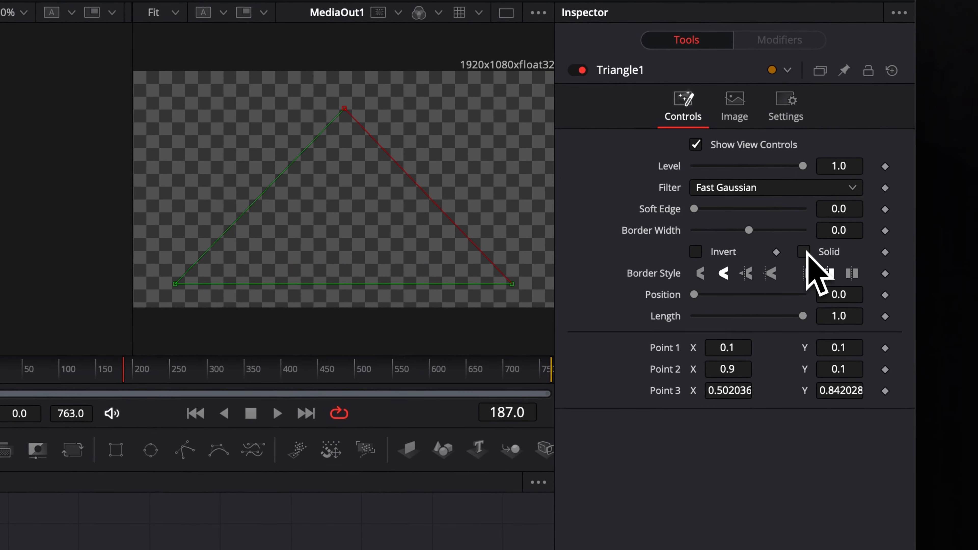
left_click_drag(748, 231, 752, 230)
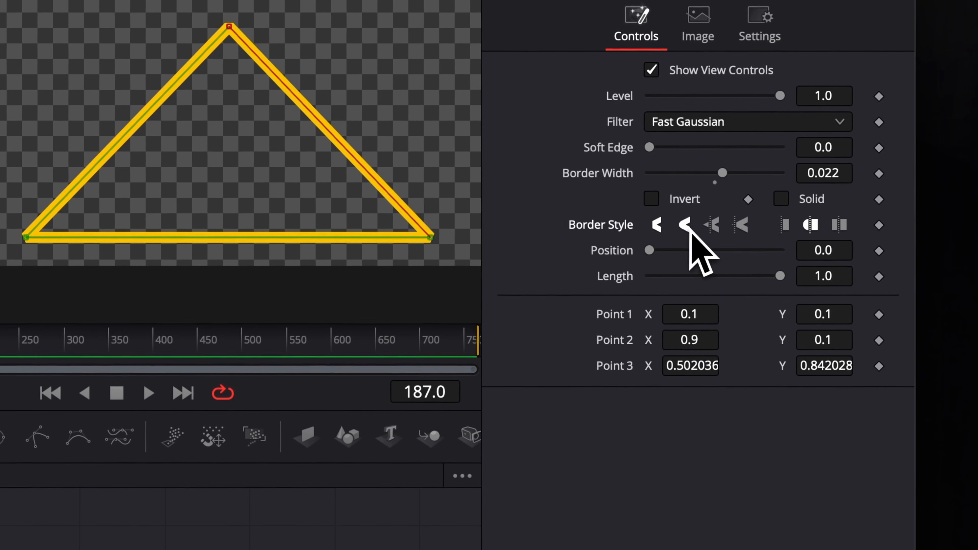
left_click(684, 225)
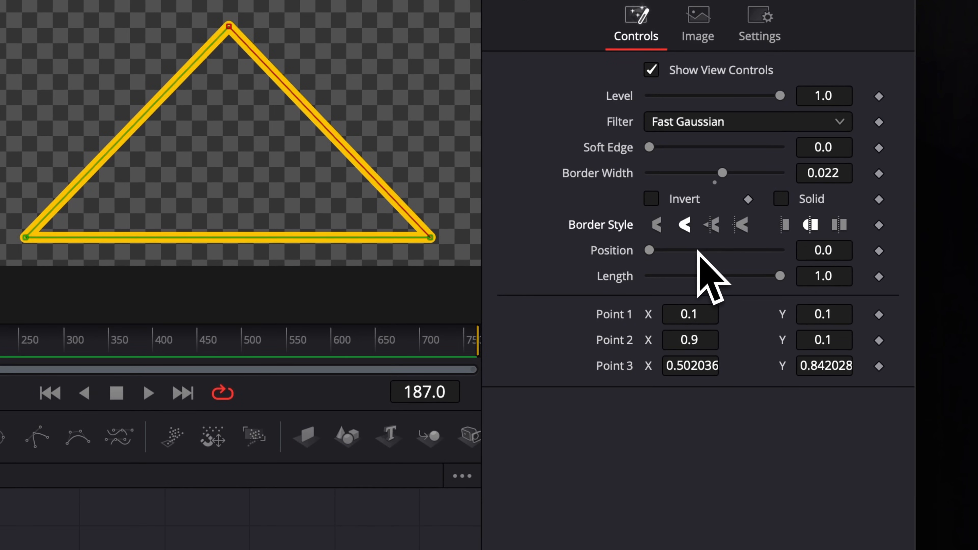
Step: Animate the border Length and scrub to around frame 335 to preview it
left_click_drag(778, 276, 773, 276)
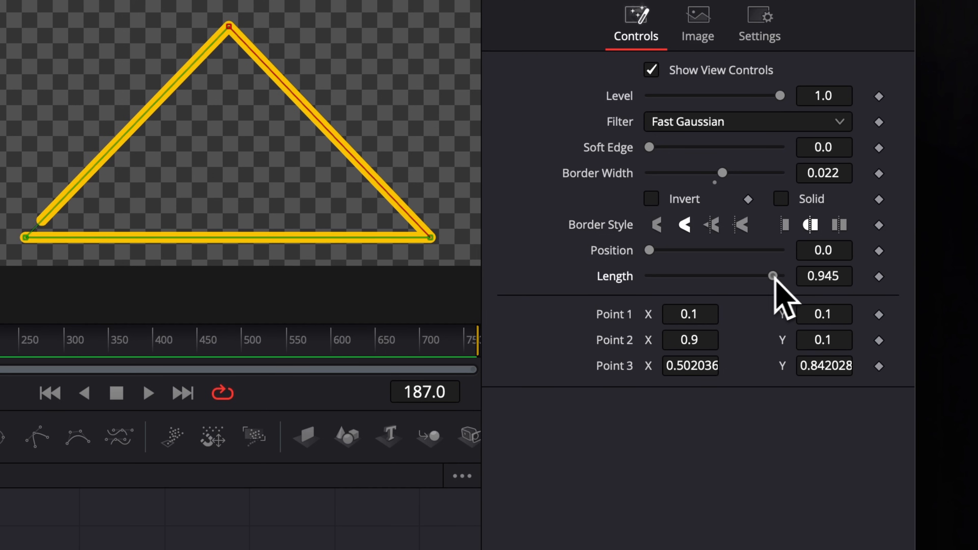
left_click_drag(772, 275, 649, 276)
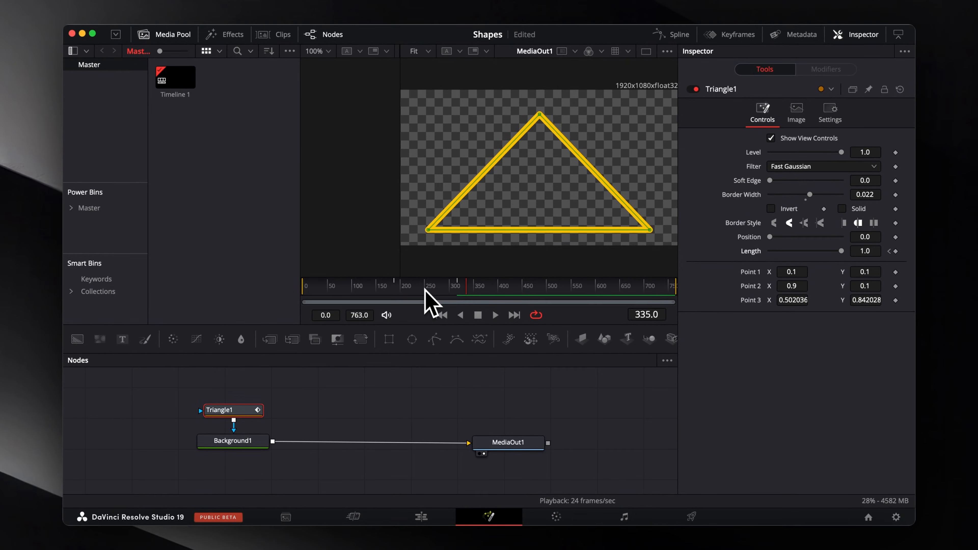
left_click_drag(841, 251, 681, 280)
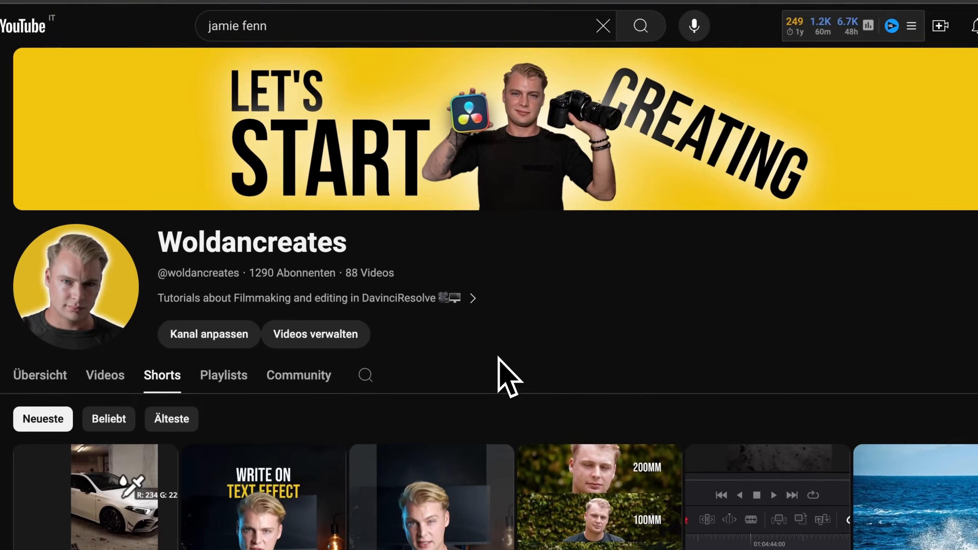
scroll("down", 3)
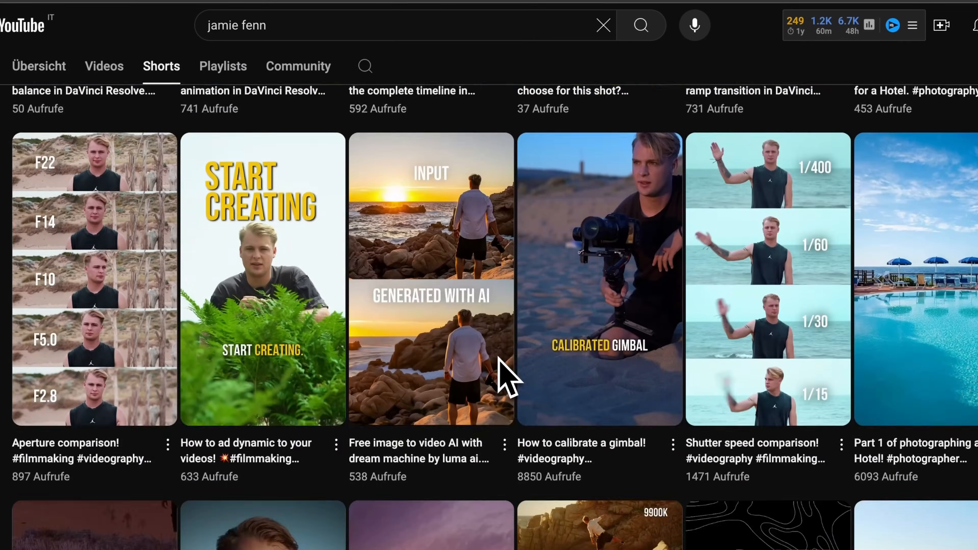
scroll("down", 3)
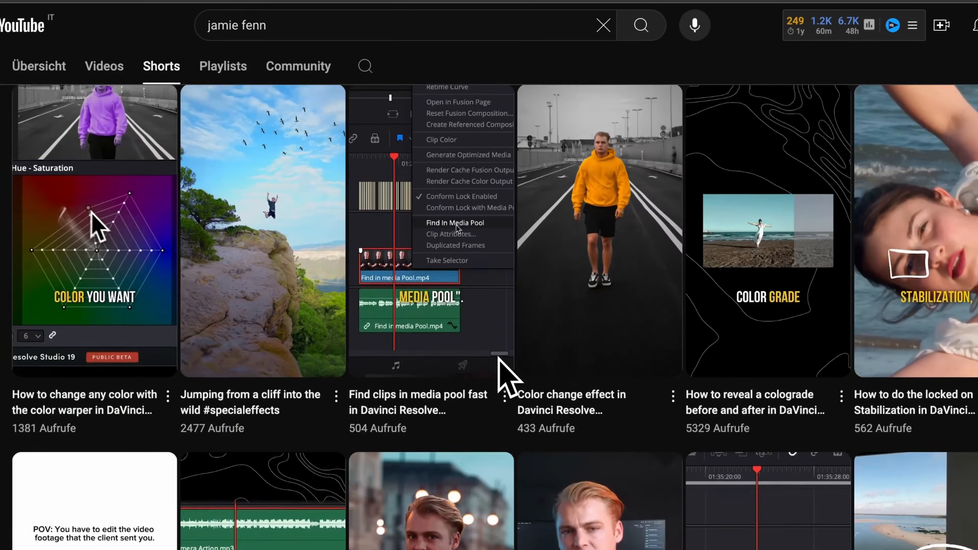